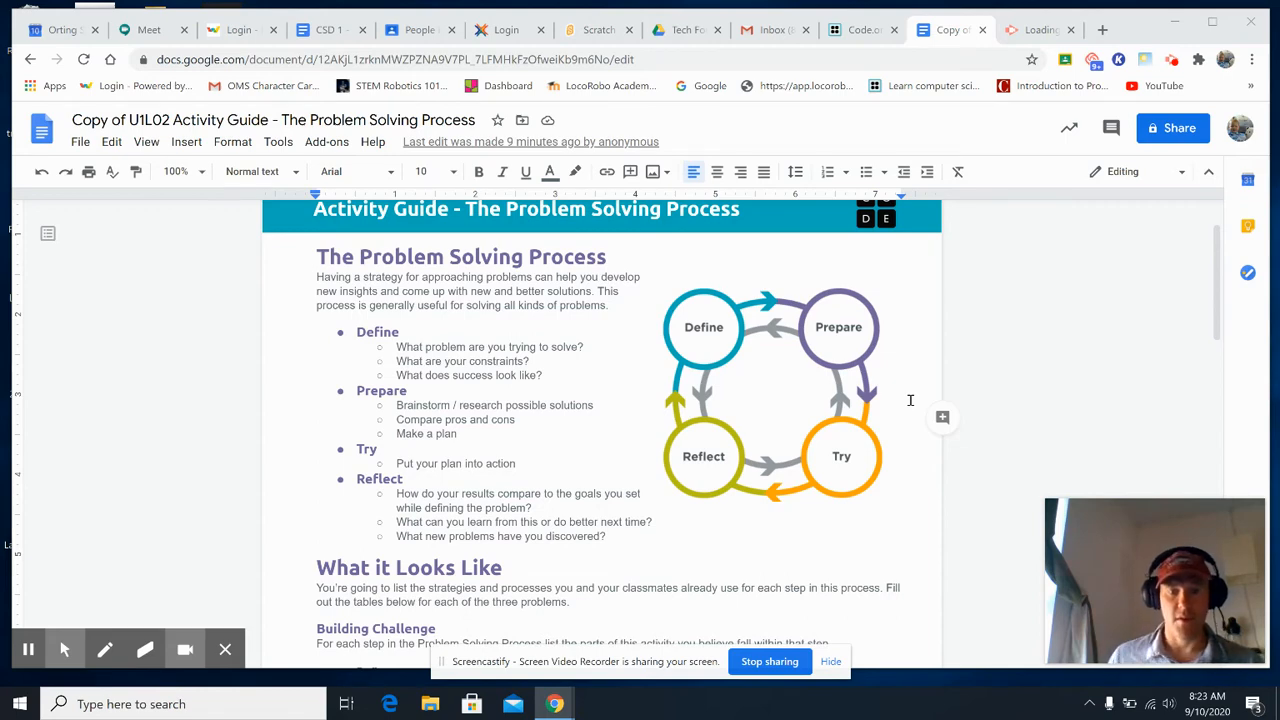
mouse_move(516, 504)
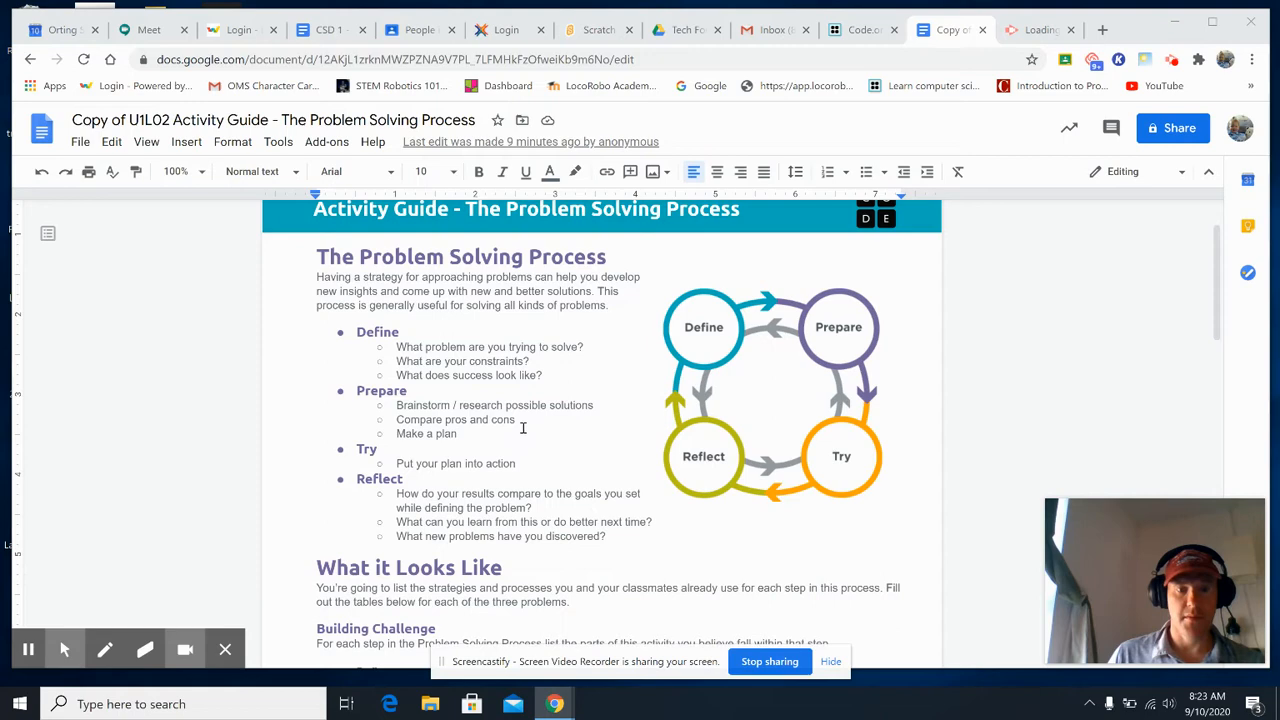
mouse_move(664, 318)
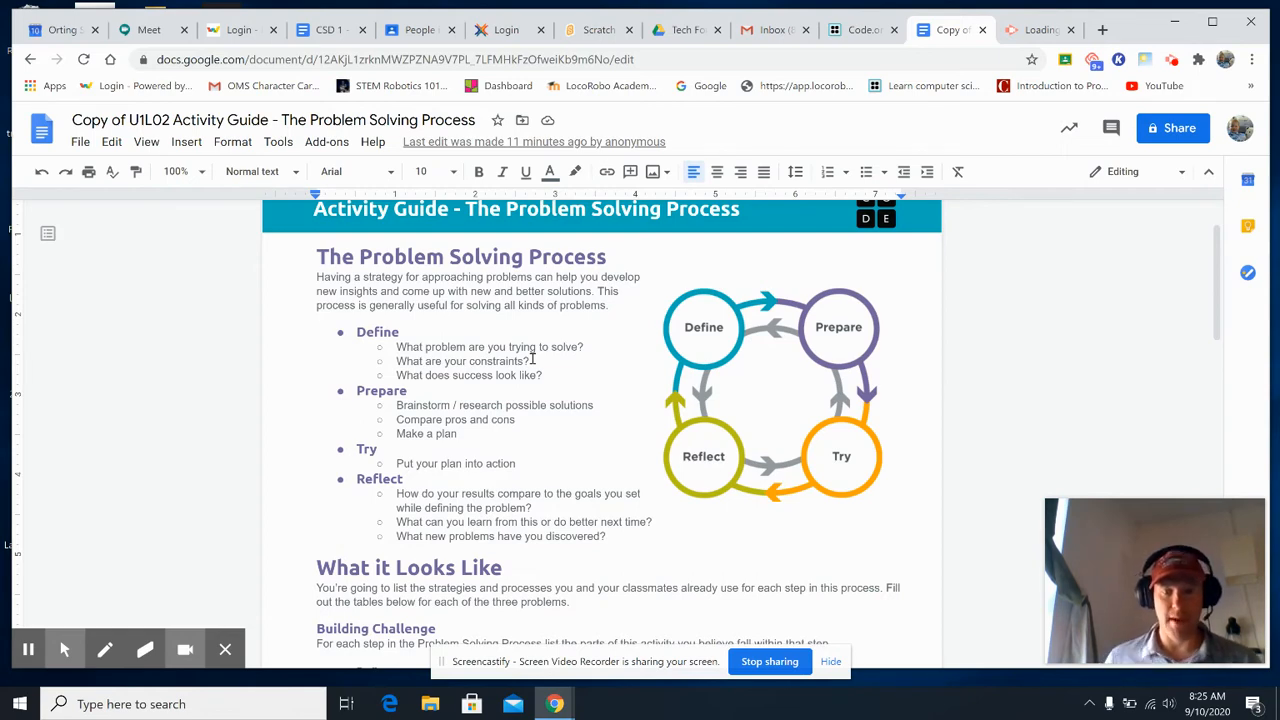
mouse_move(556, 406)
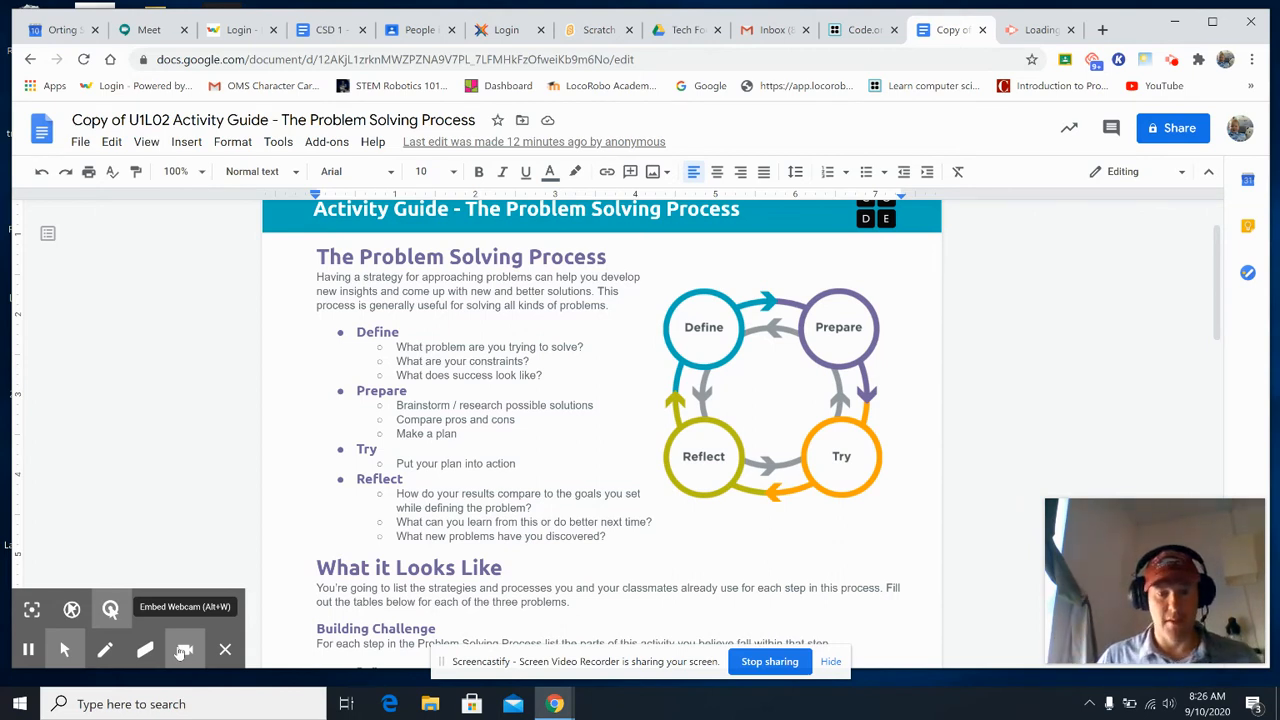
mouse_move(110, 608)
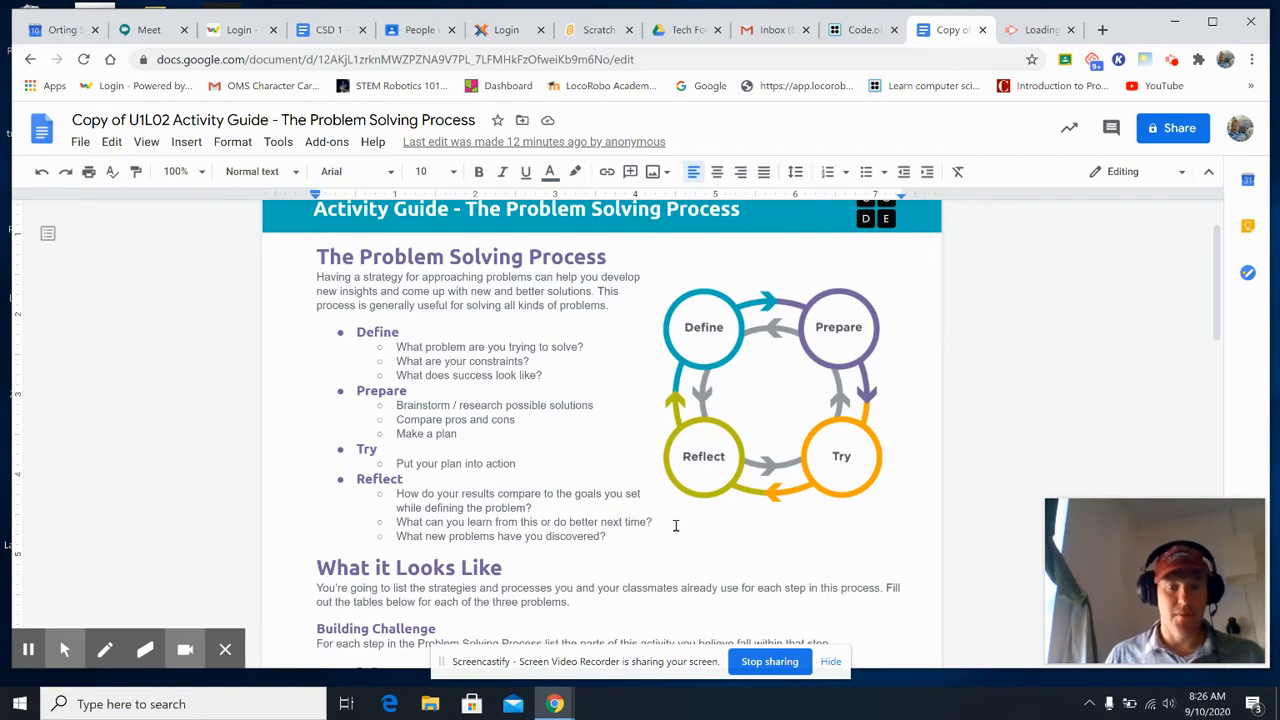
scroll(down, 3)
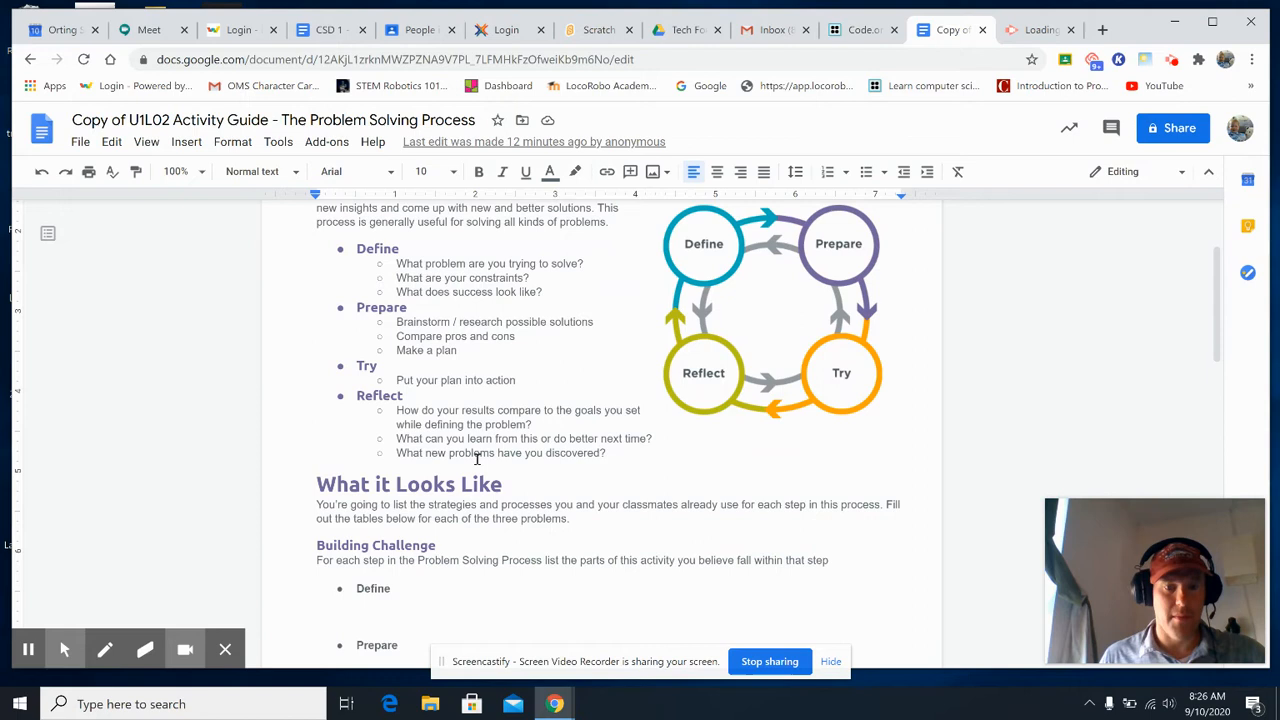
mouse_move(448, 456)
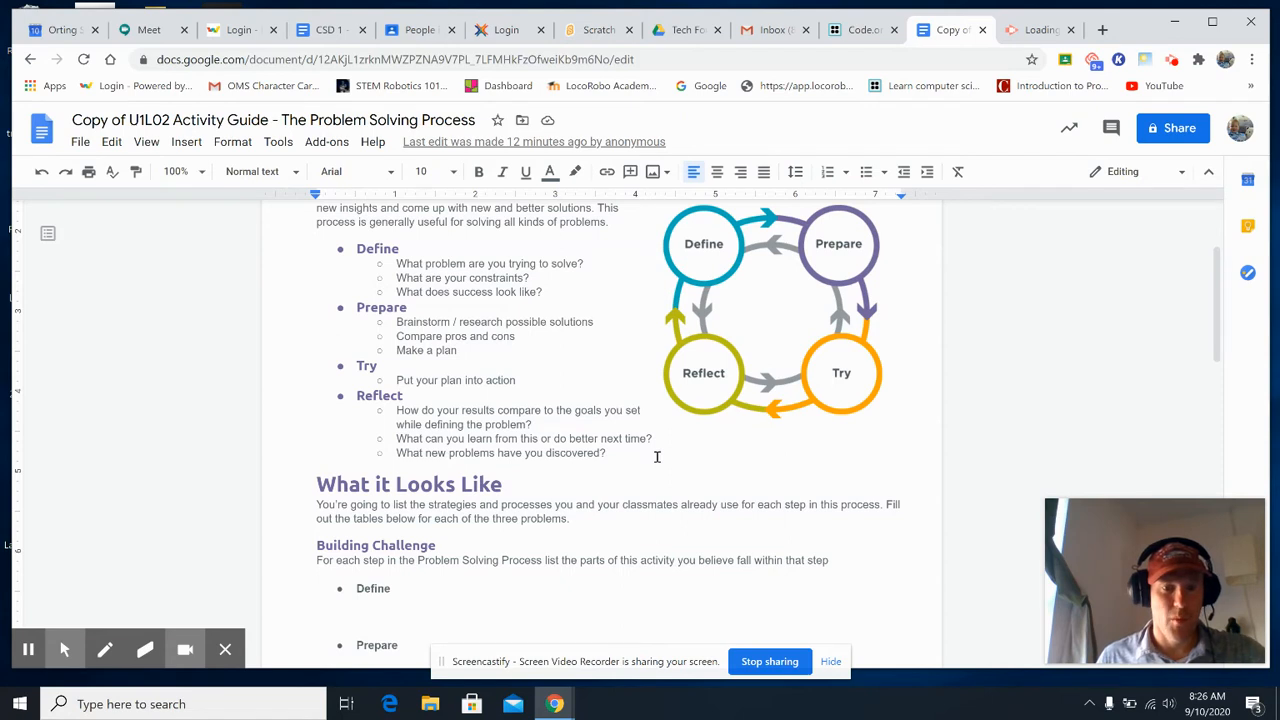
mouse_move(656, 458)
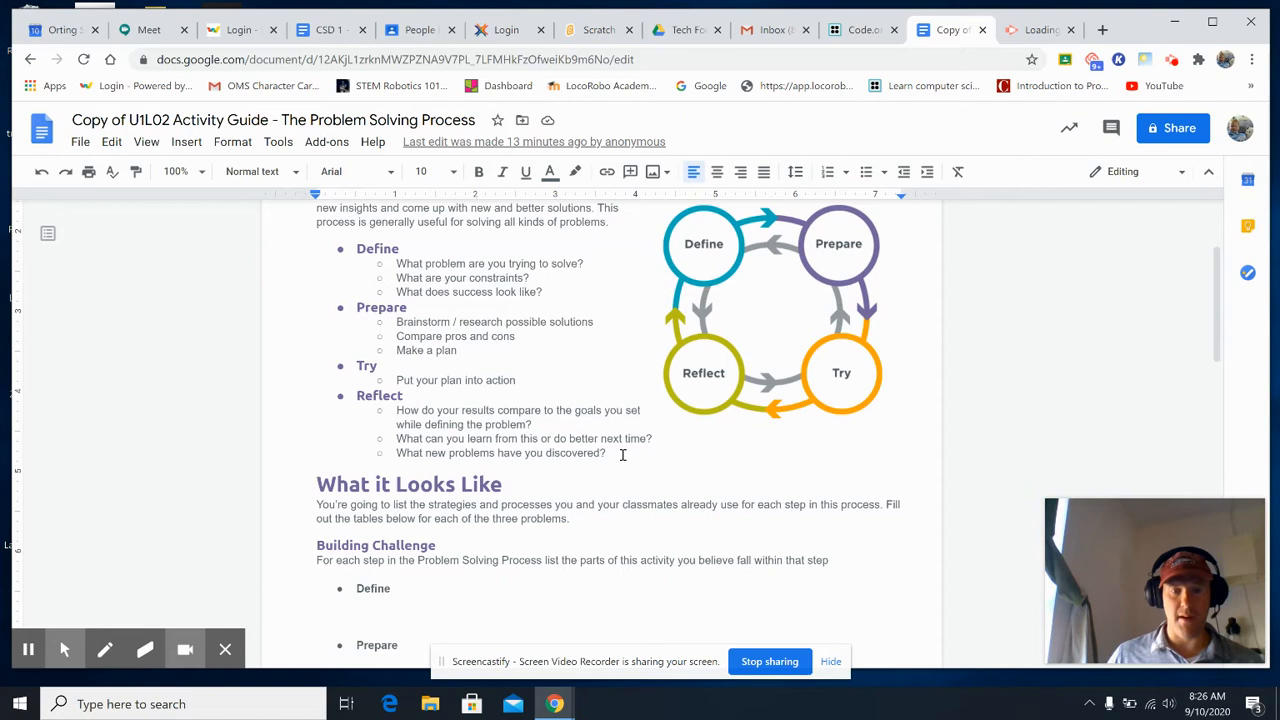
scroll(down, 3)
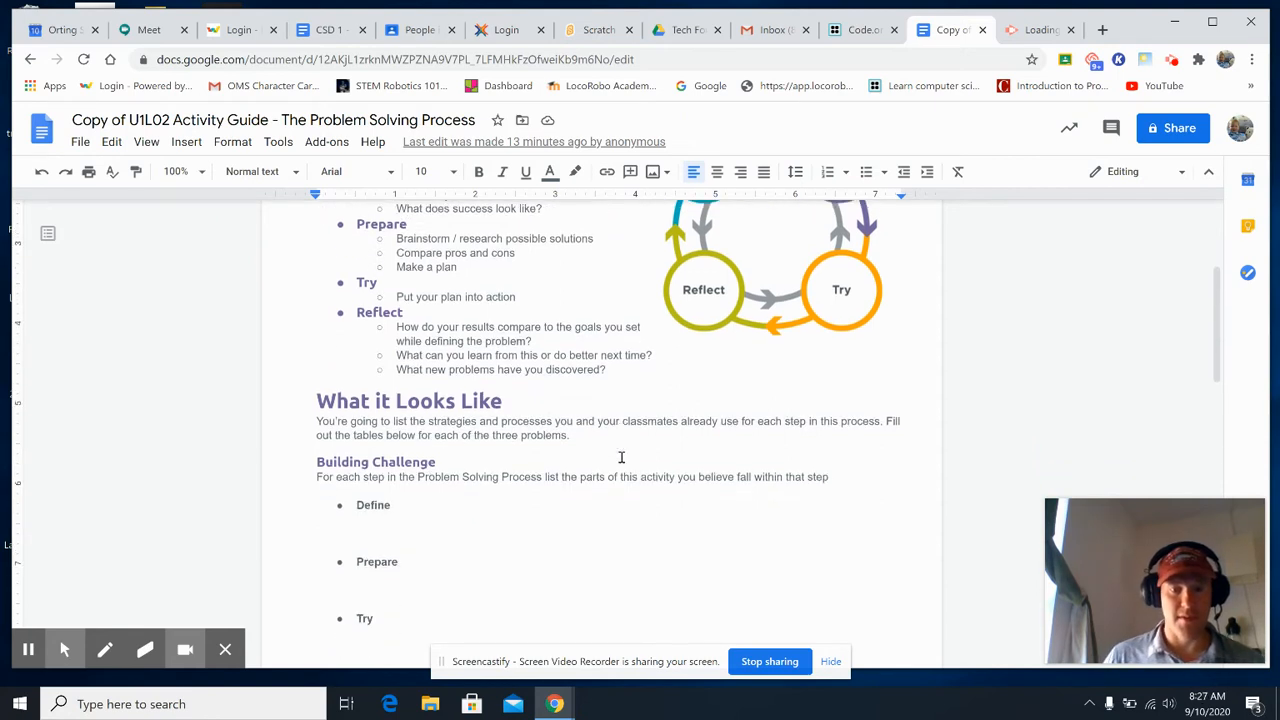
scroll(down, 3)
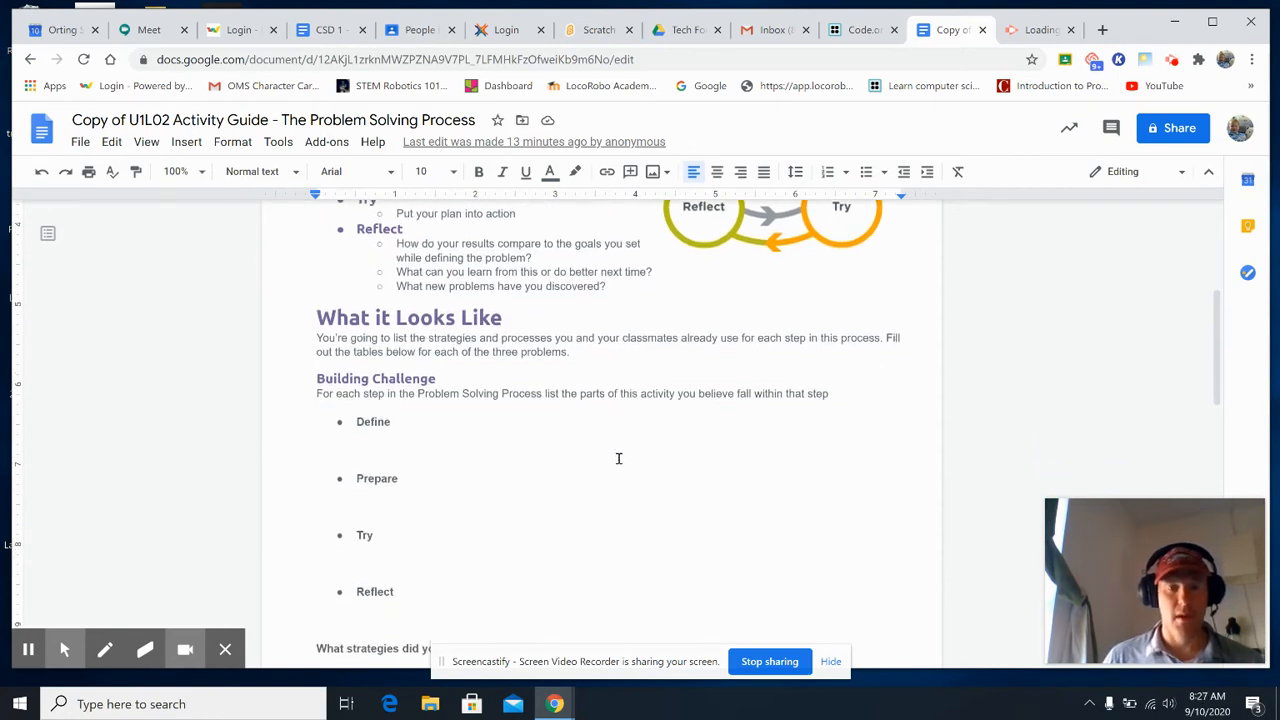
mouse_move(616, 458)
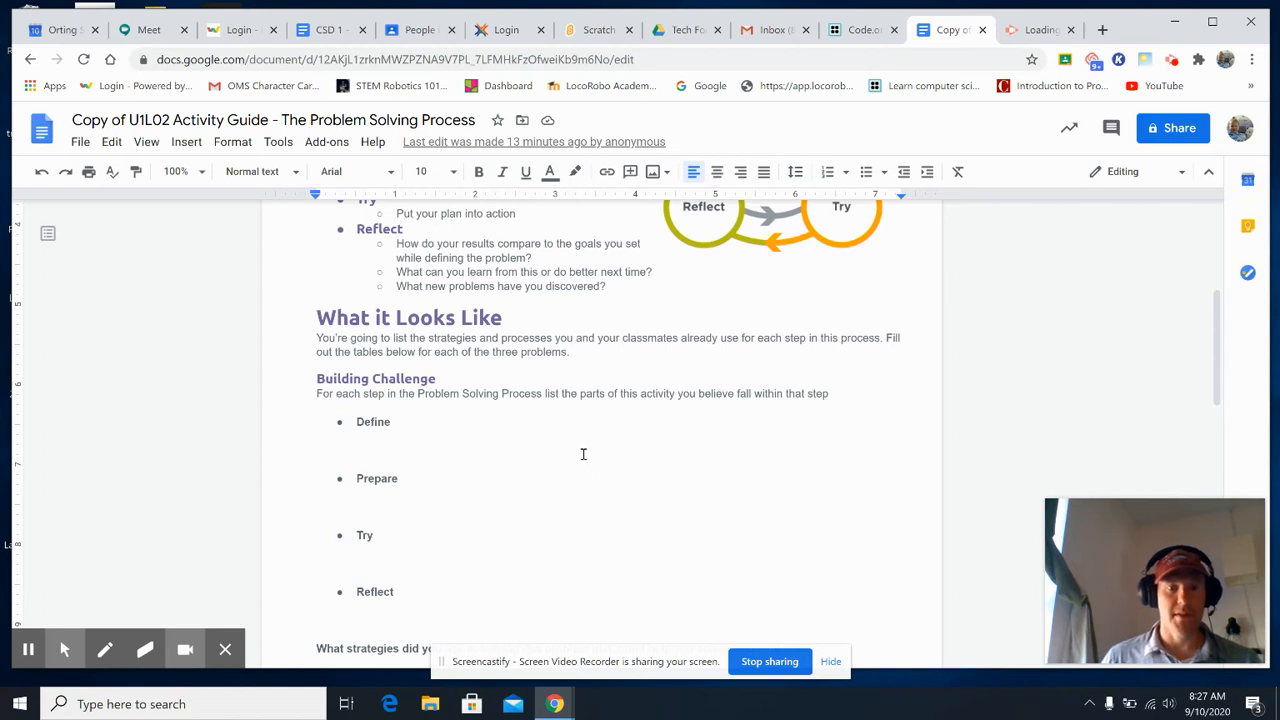
mouse_move(596, 380)
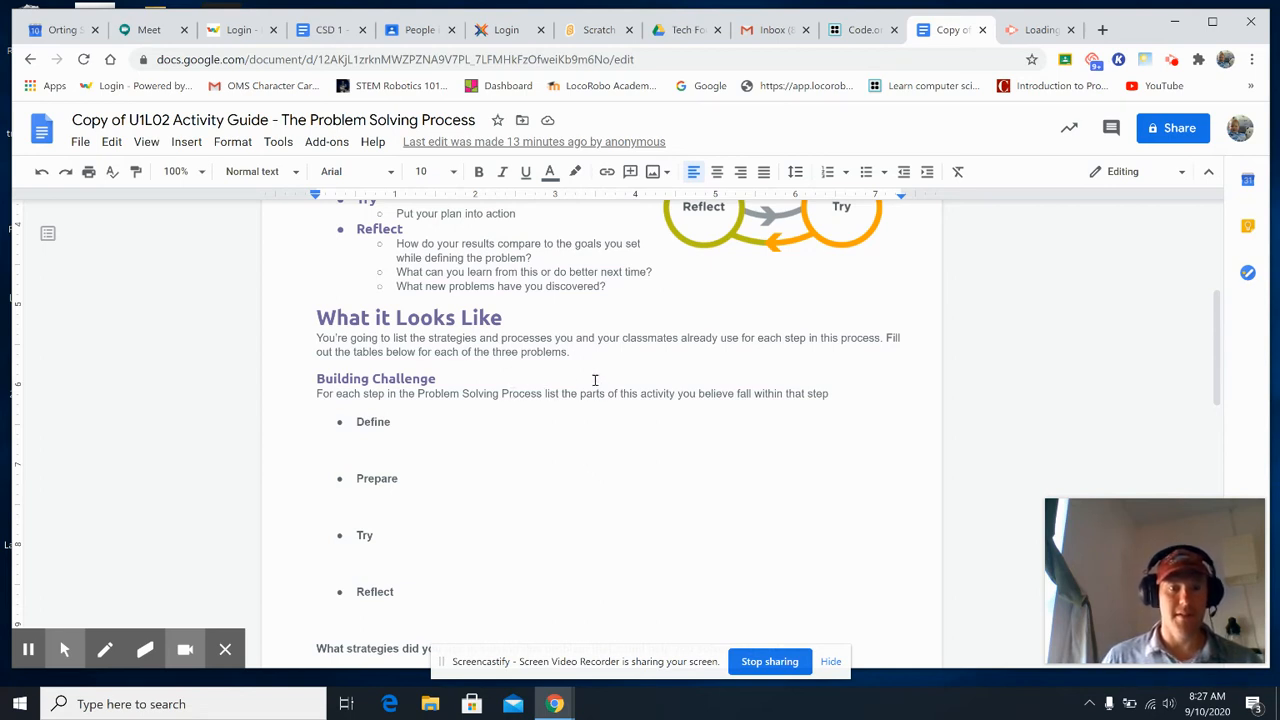
mouse_move(626, 368)
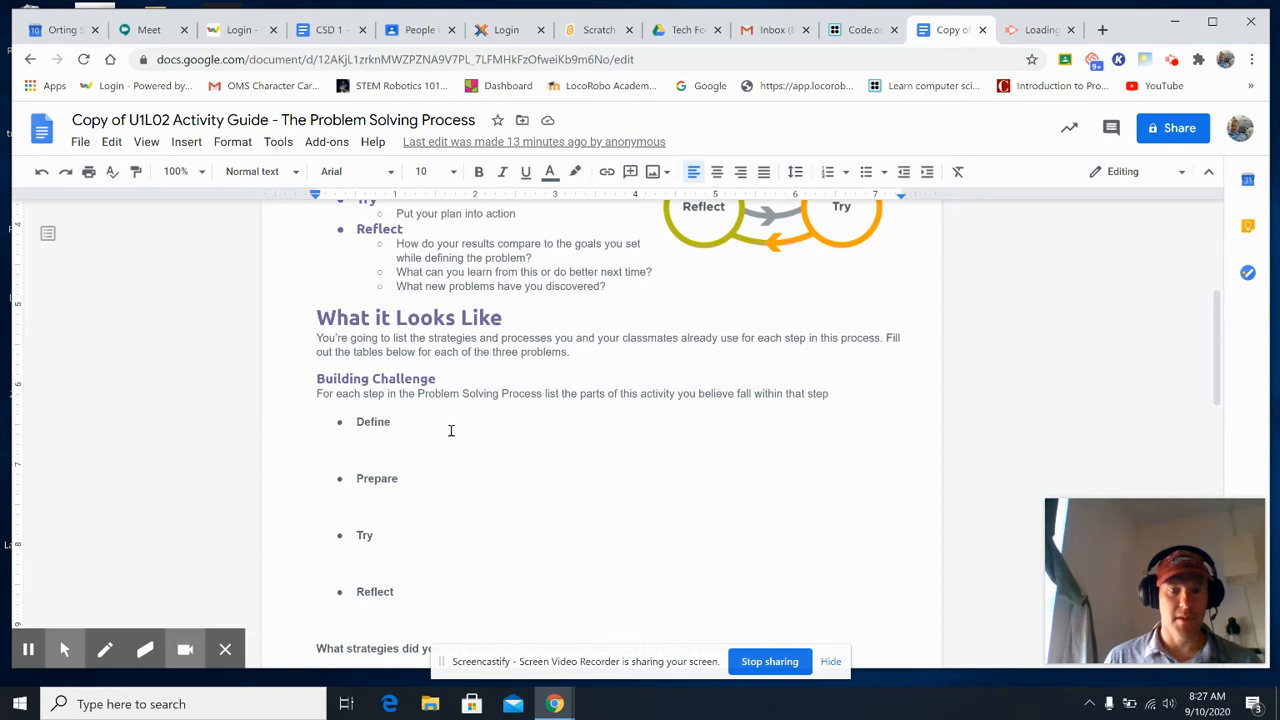
scroll(down, 3)
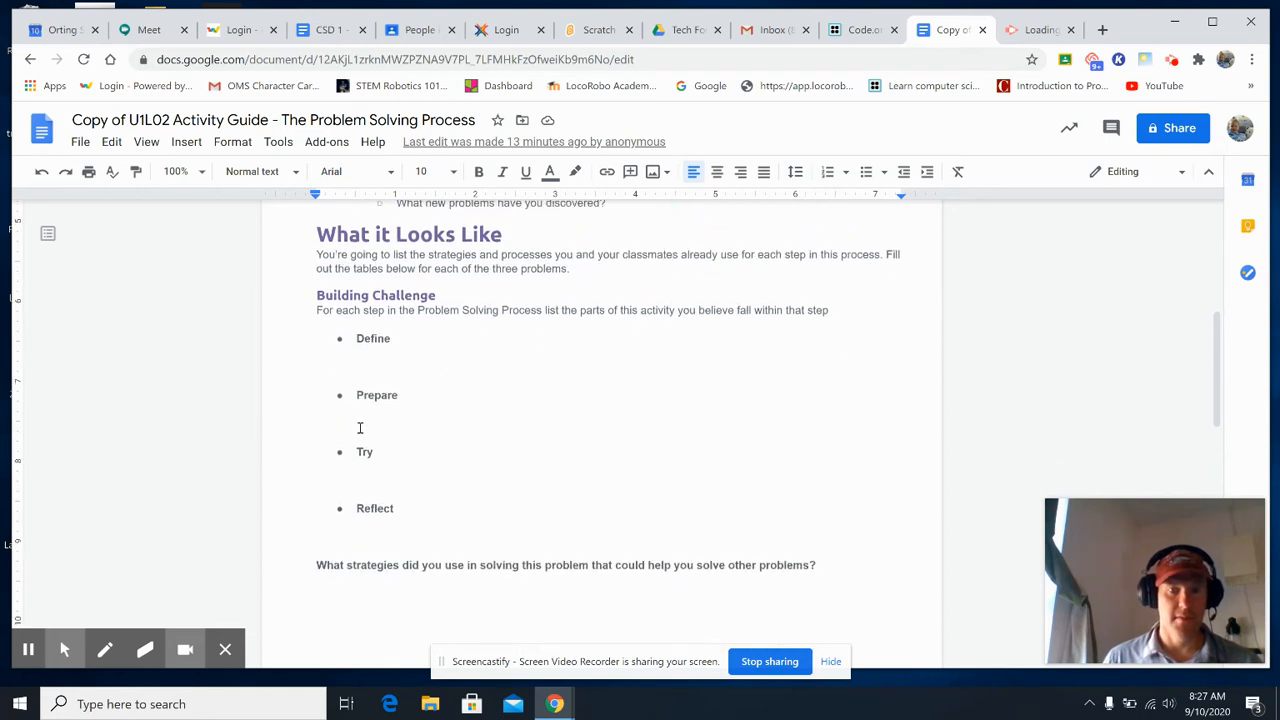
scroll(down, 3)
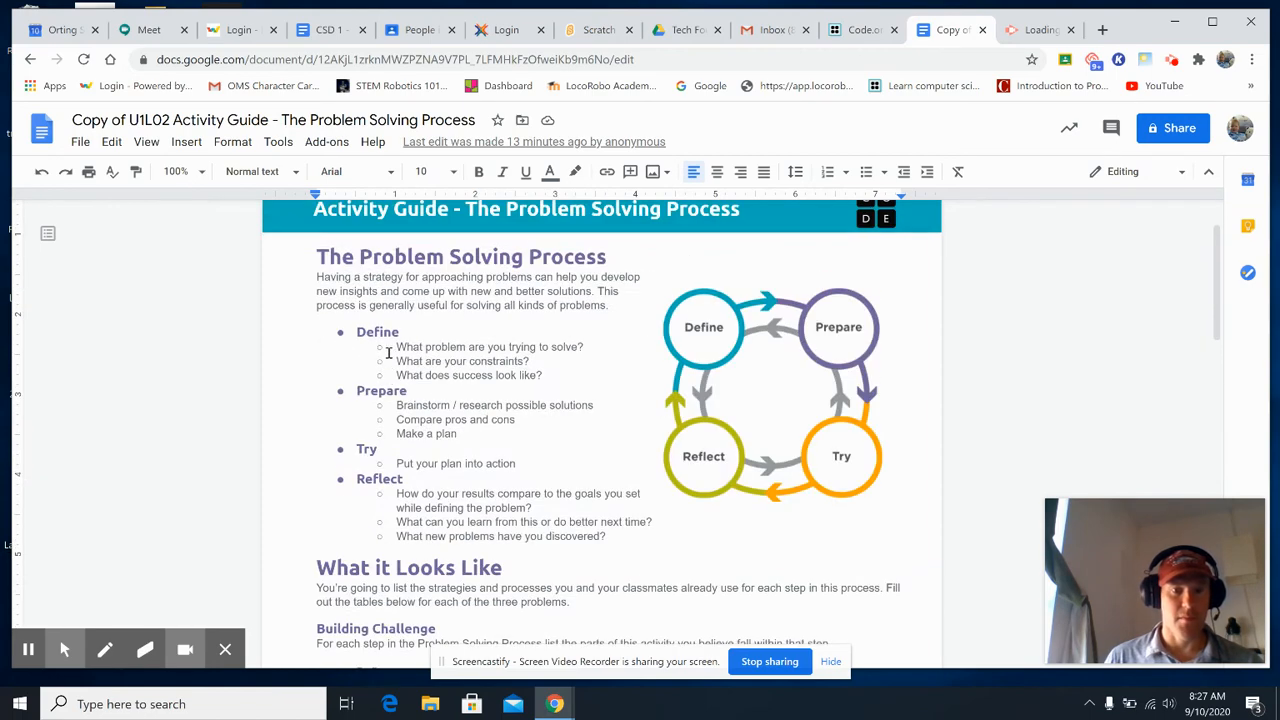
scroll(down, 3)
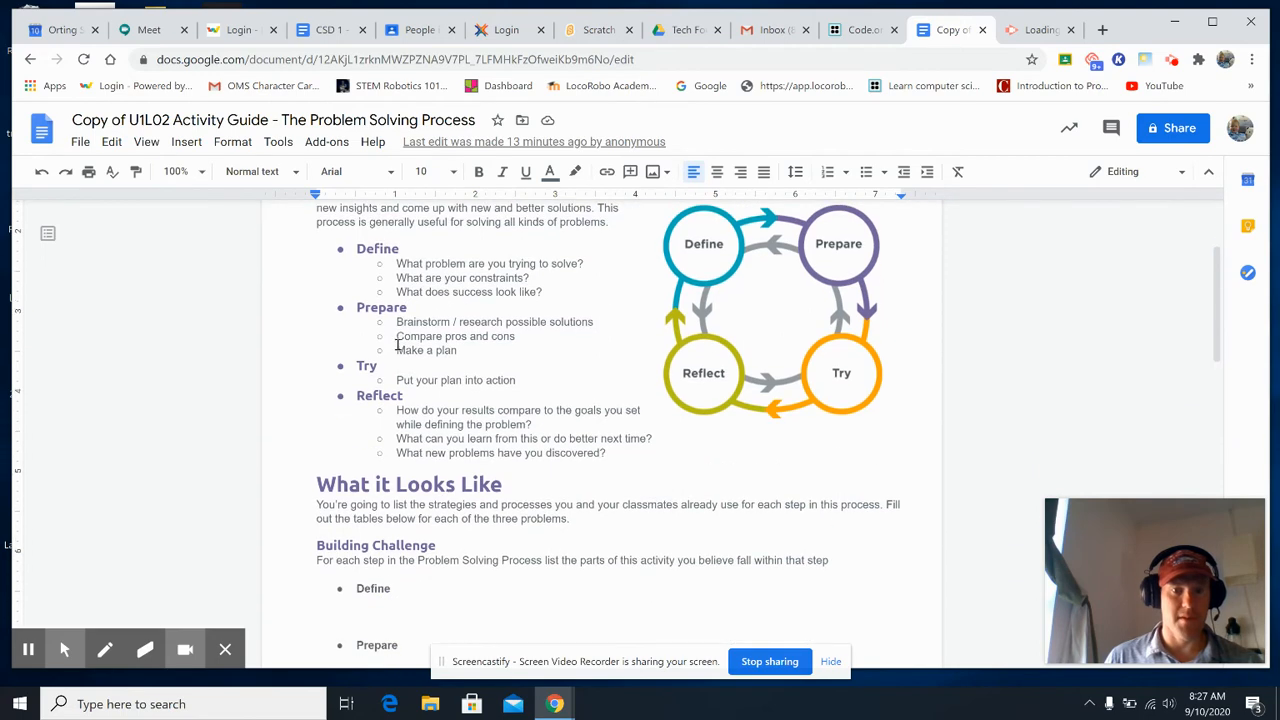
scroll(down, 3)
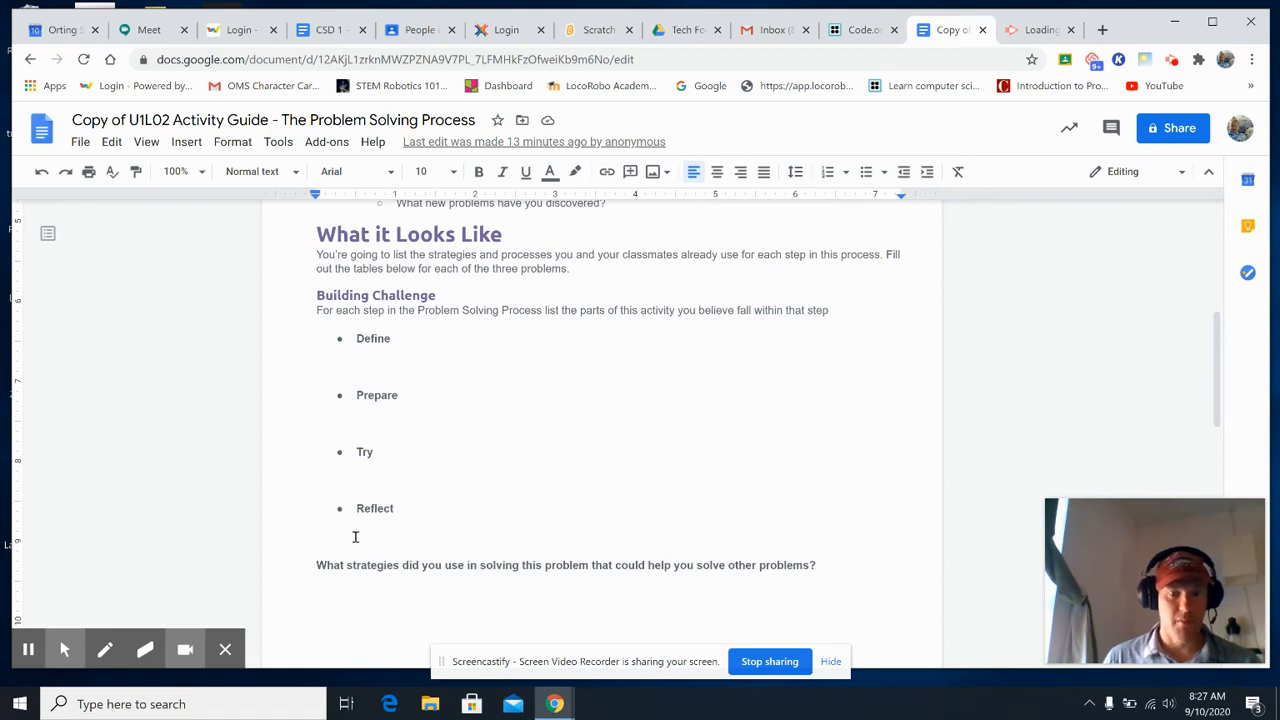
scroll(up, 3)
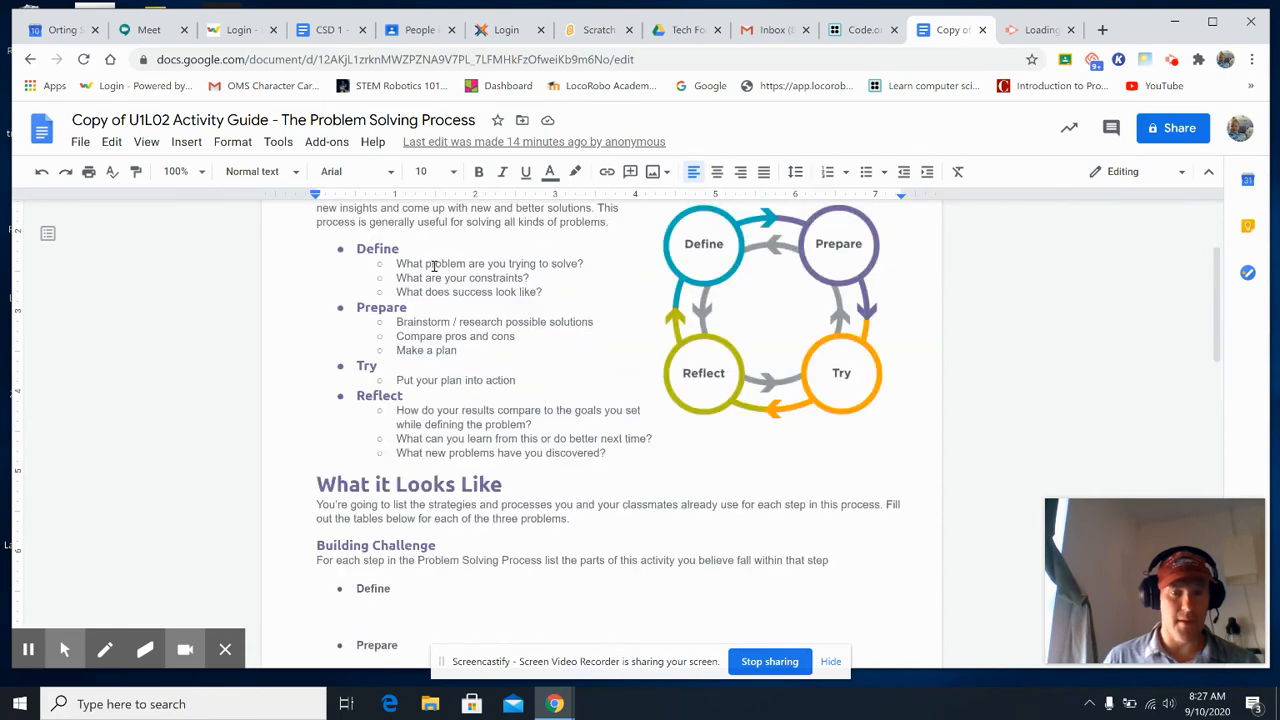
scroll(down, 3)
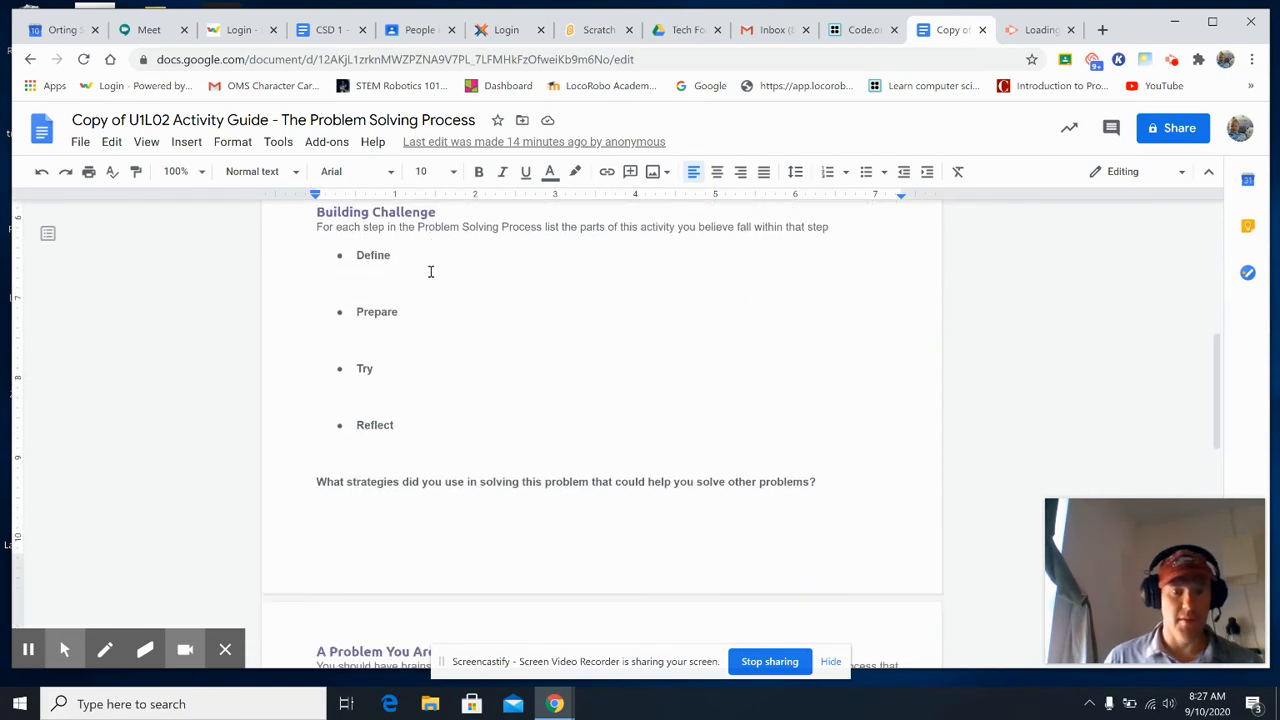
scroll(down, 3)
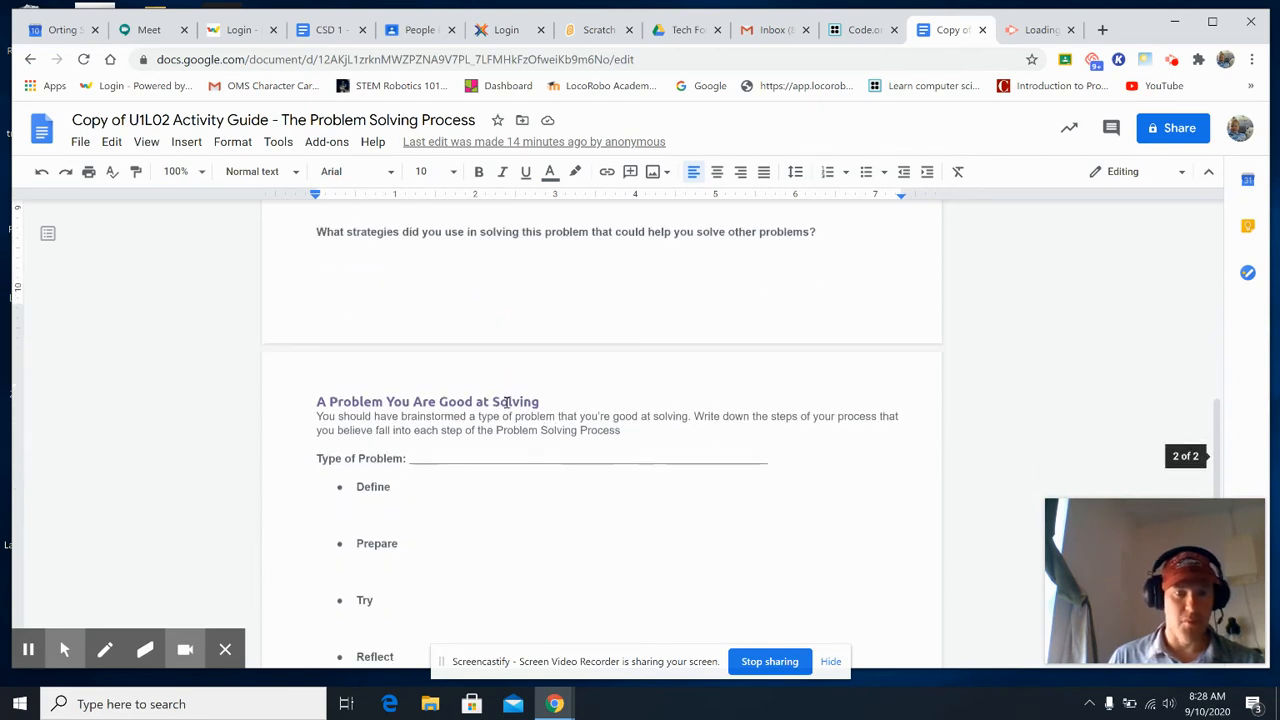
scroll(down, 3)
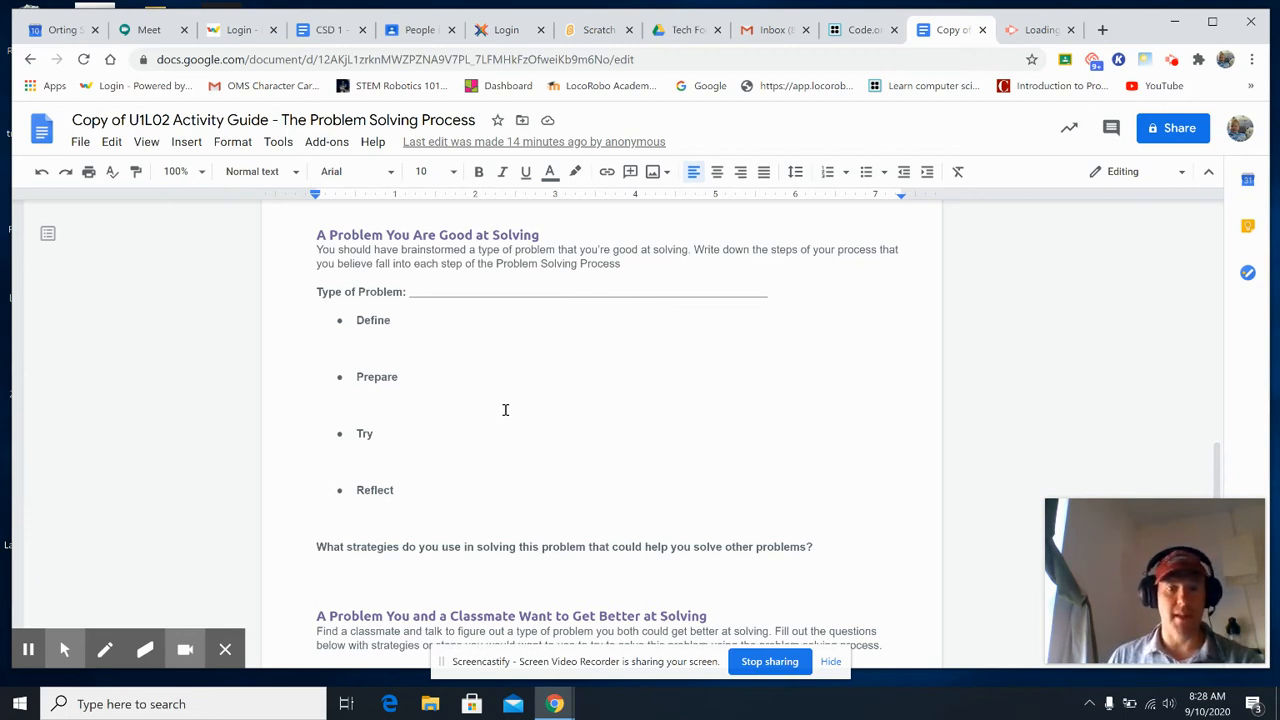
mouse_move(496, 266)
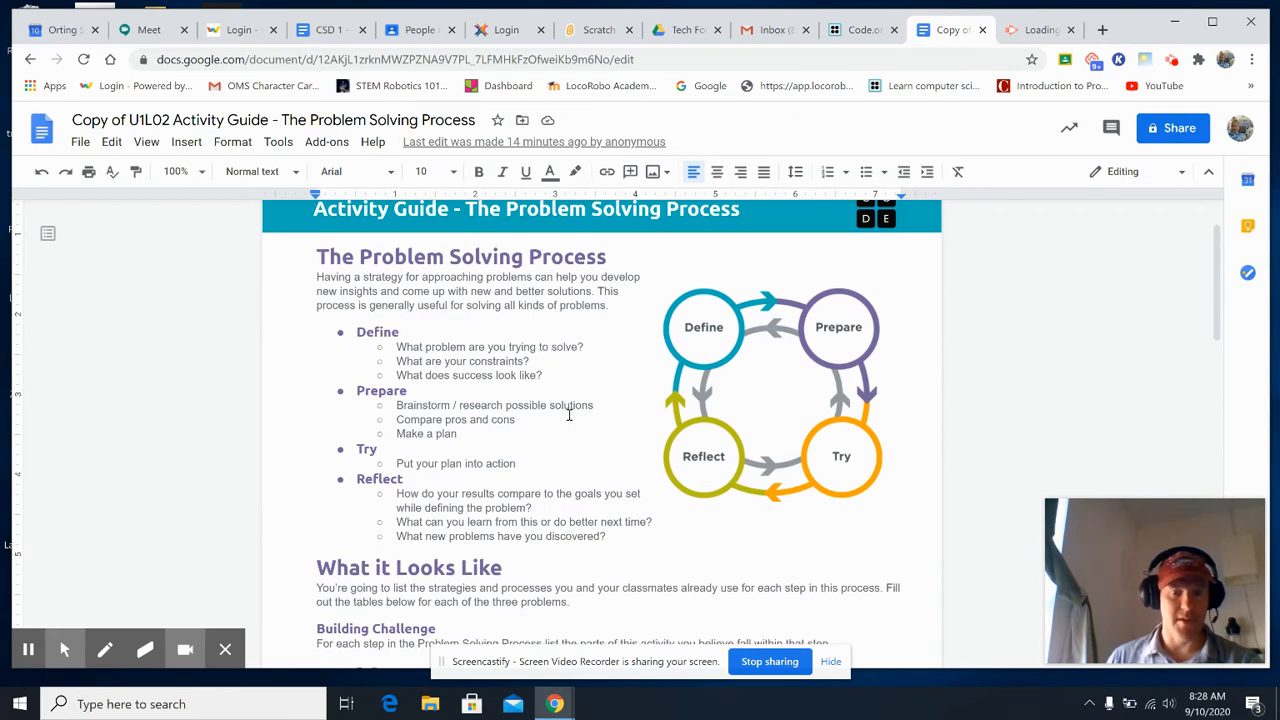
scroll(down, 3)
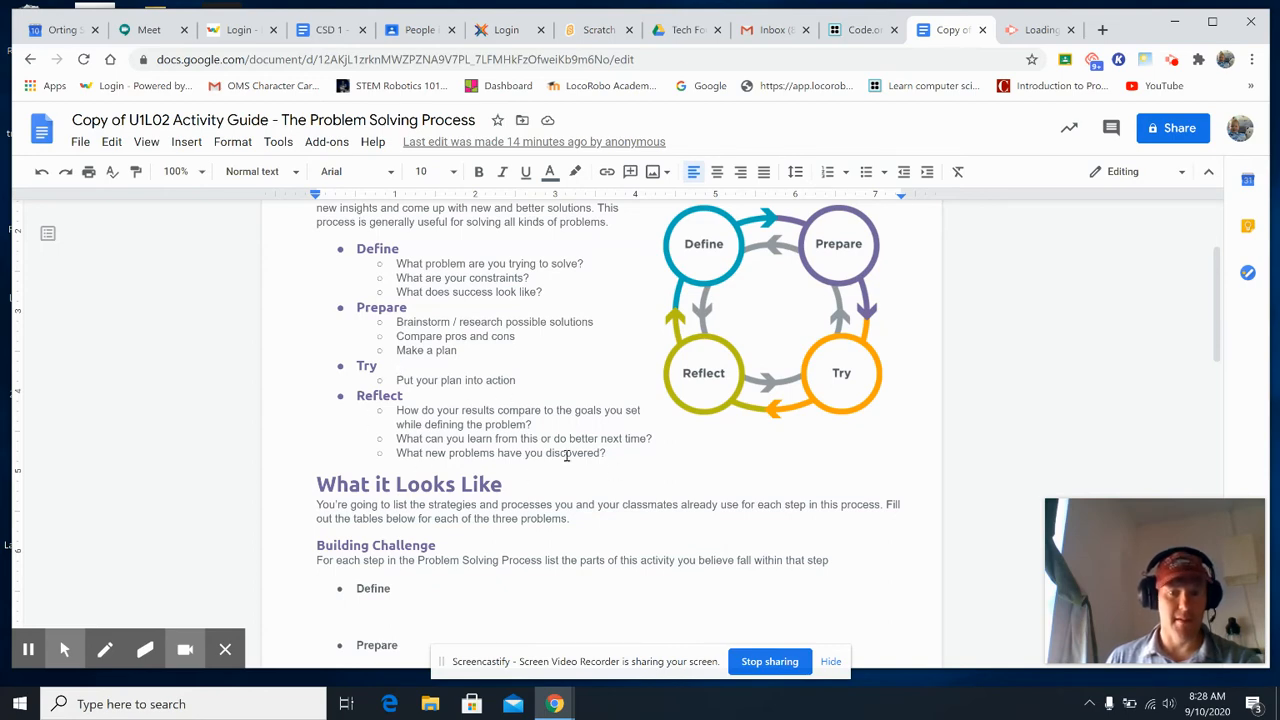
scroll(down, 3)
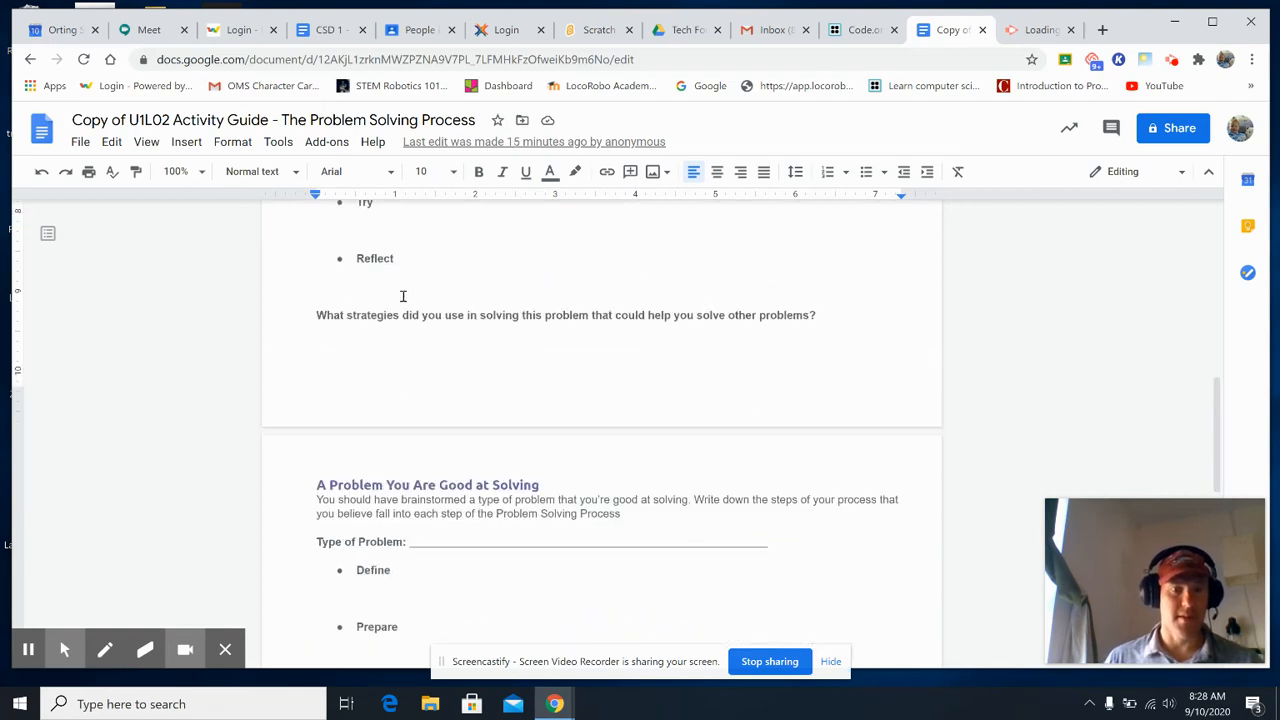
scroll(up, 3)
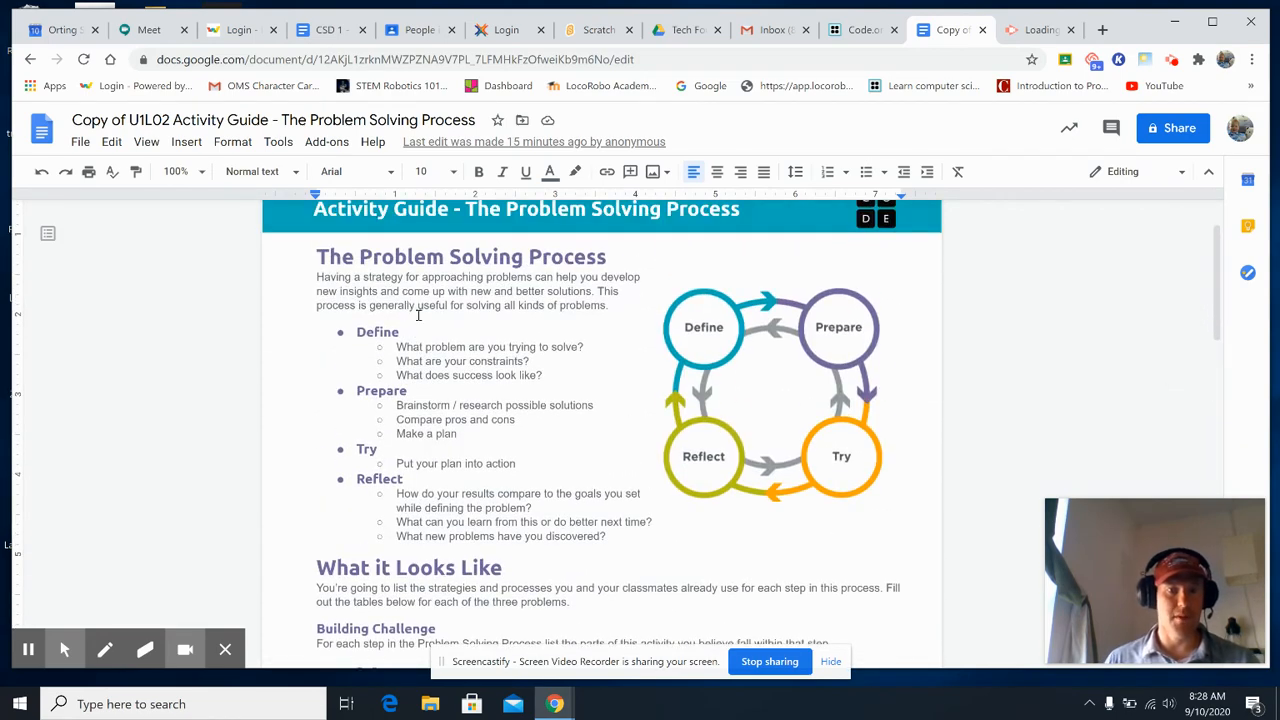
scroll(down, 3)
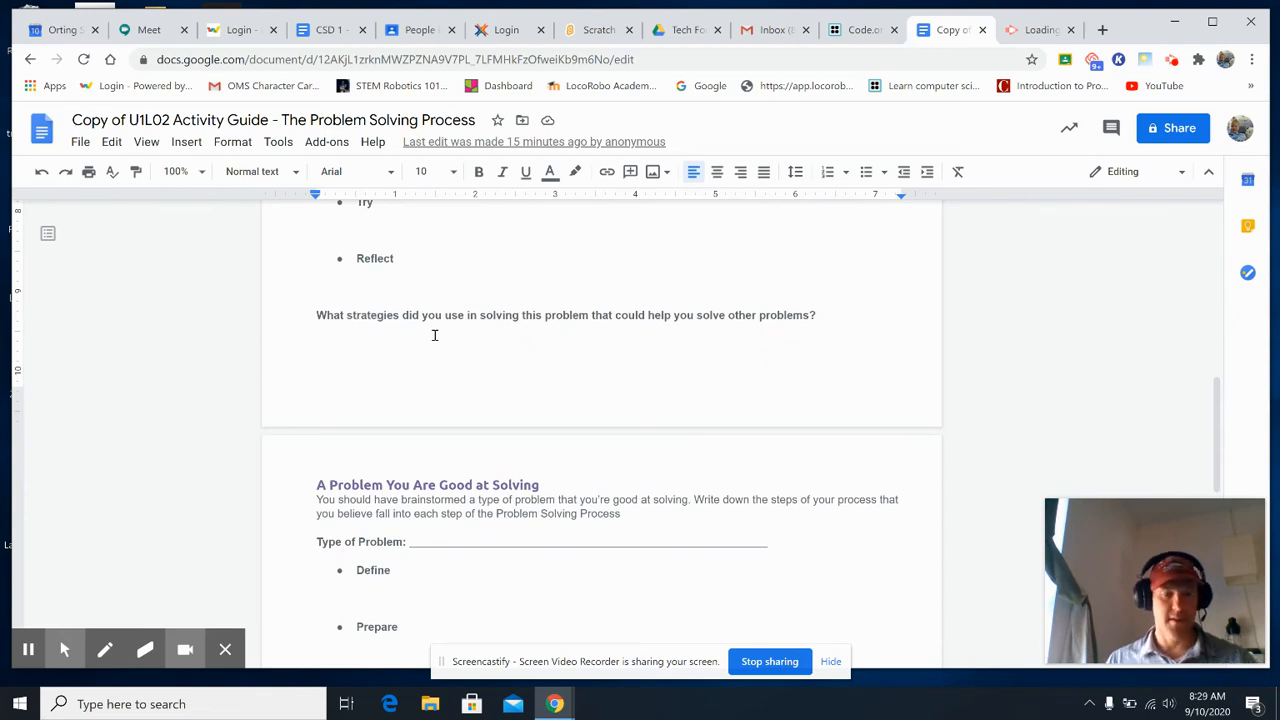
scroll(down, 3)
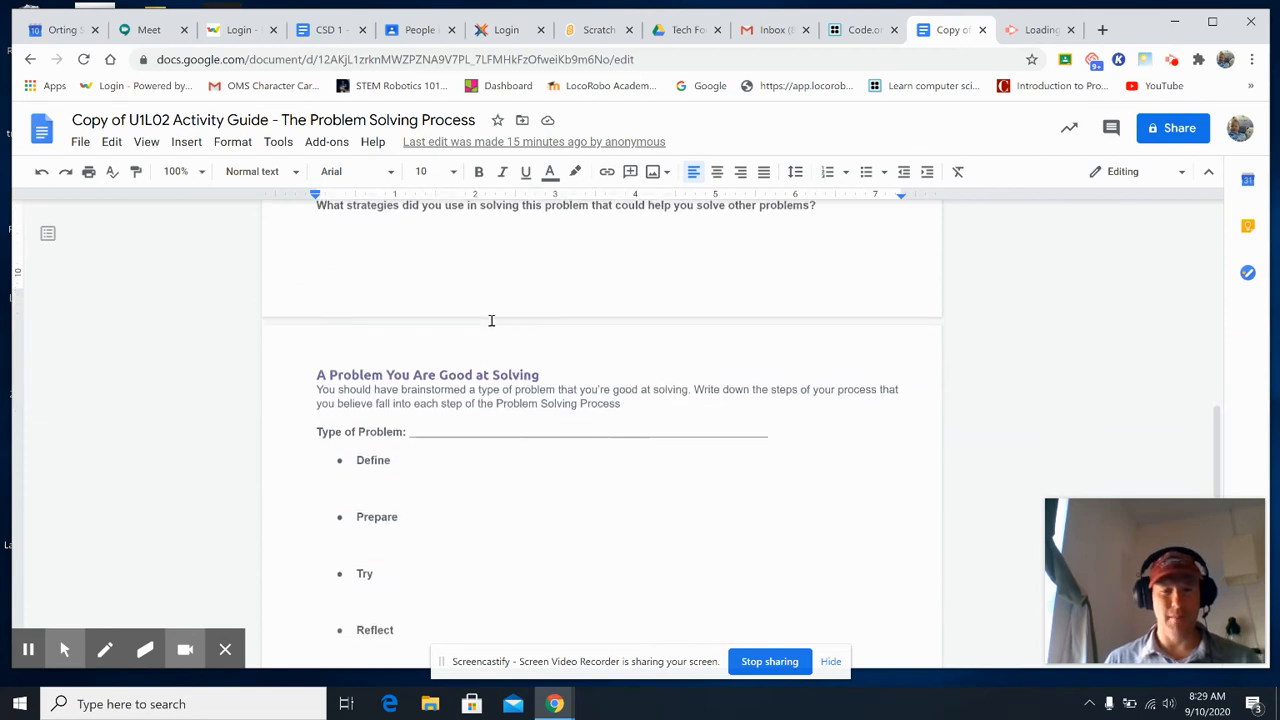
scroll(down, 3)
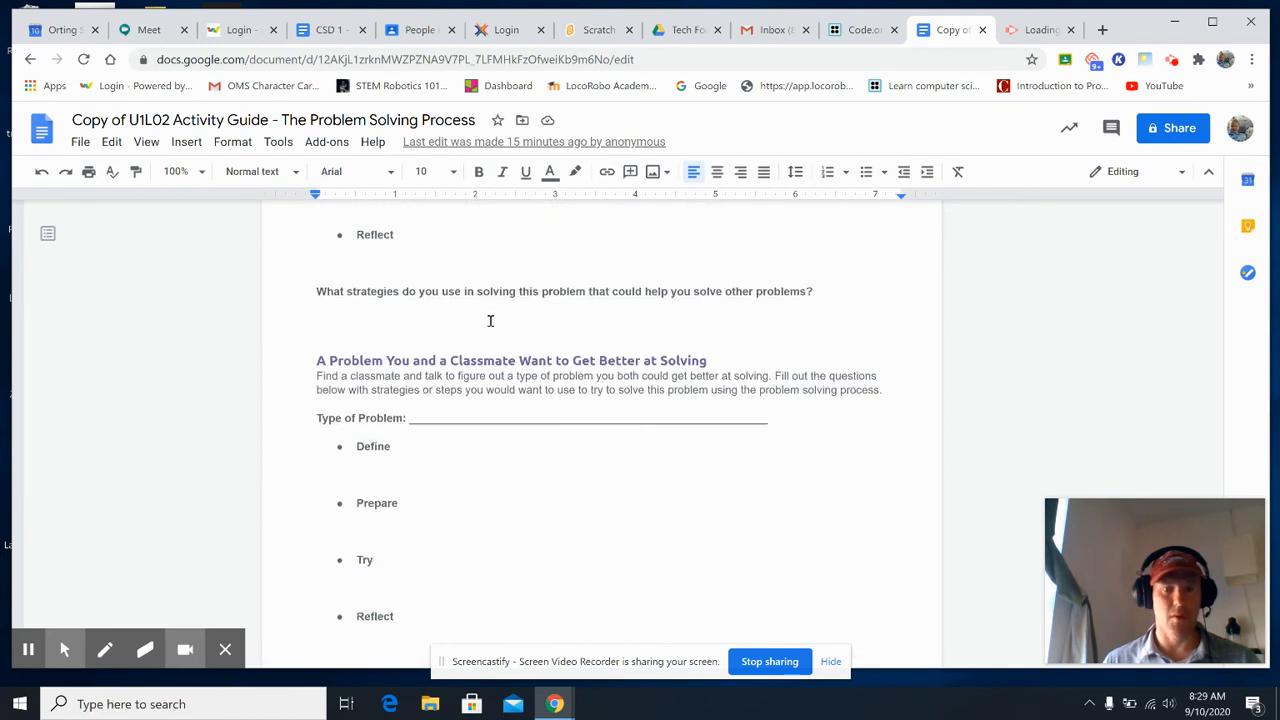
scroll(down, 3)
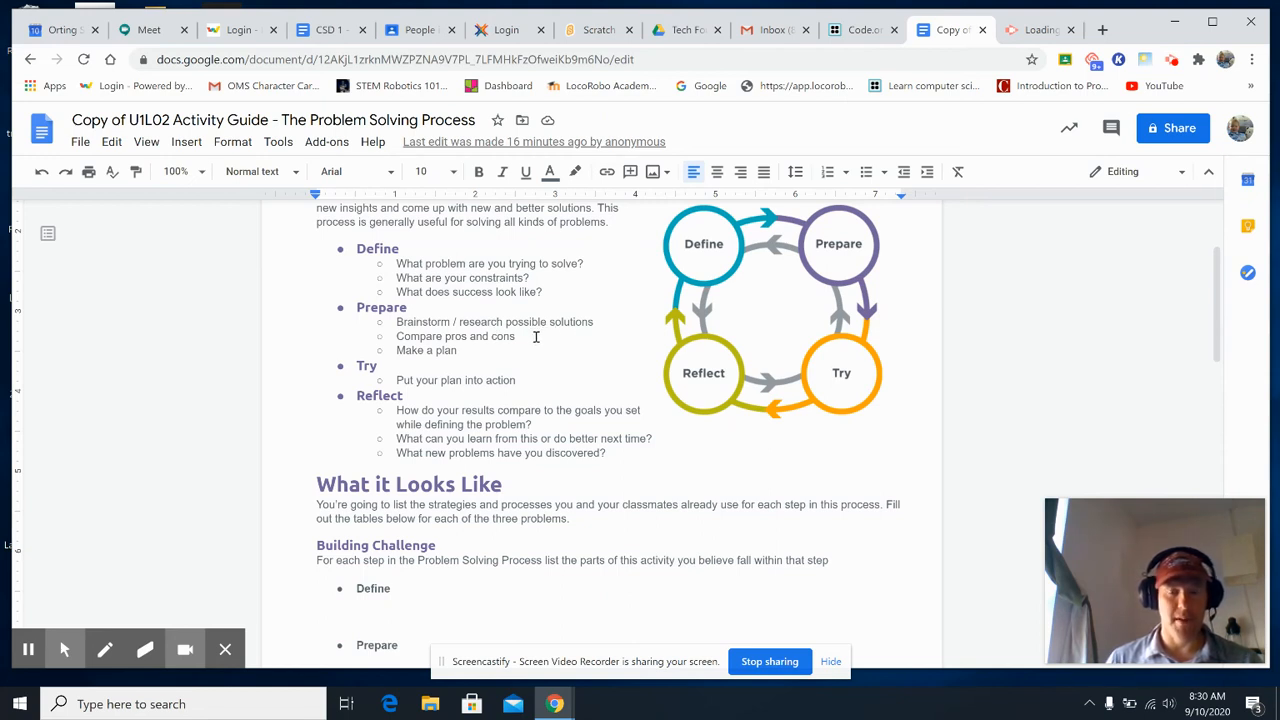
mouse_move(524, 336)
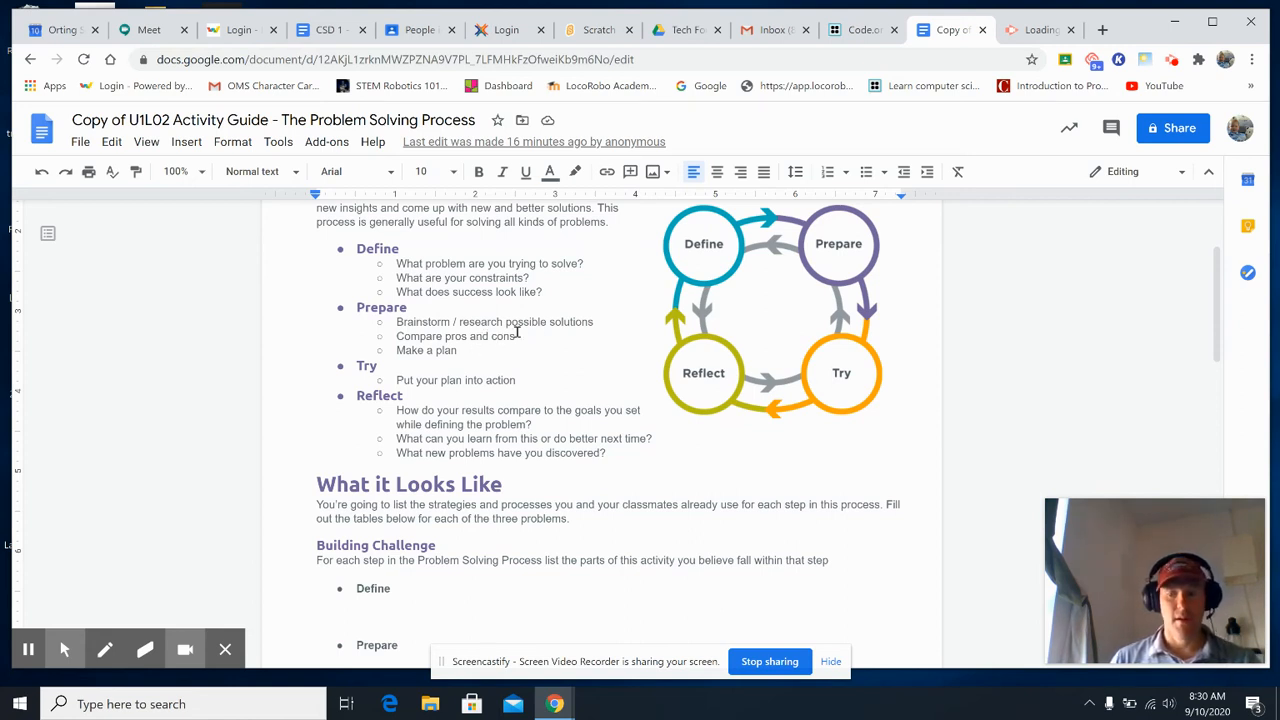
mouse_move(492, 348)
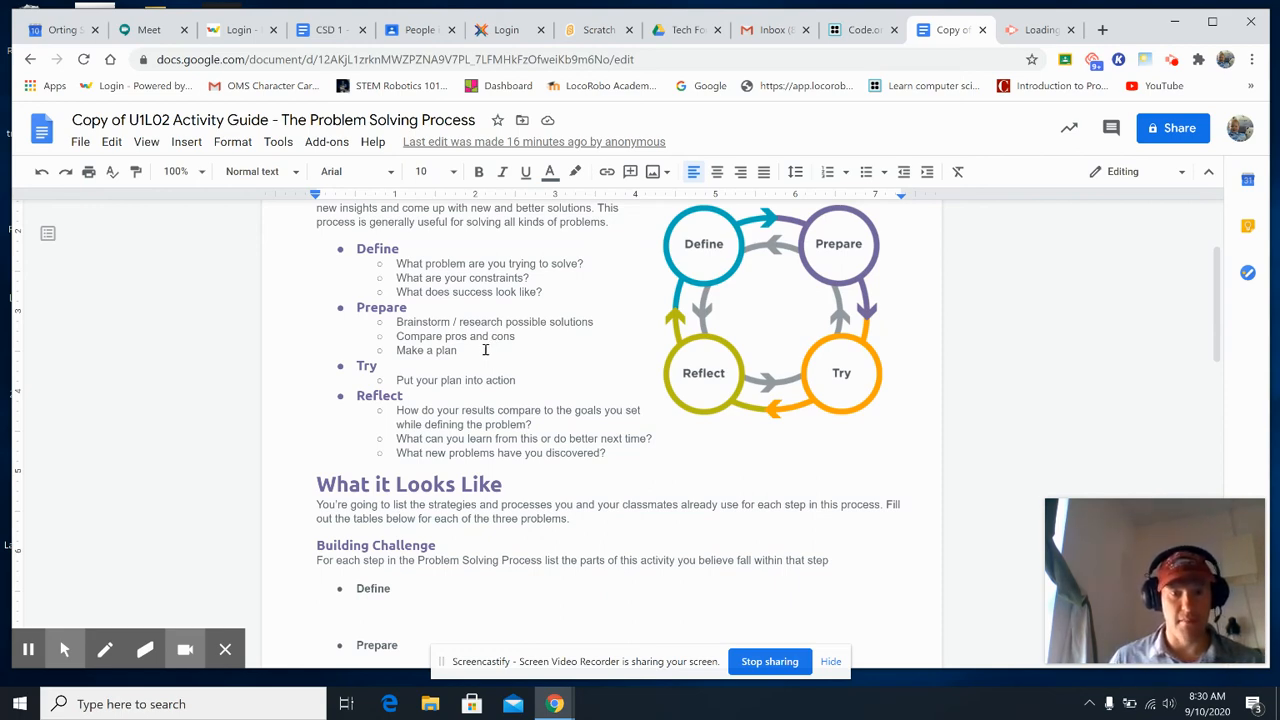
scroll(down, 3)
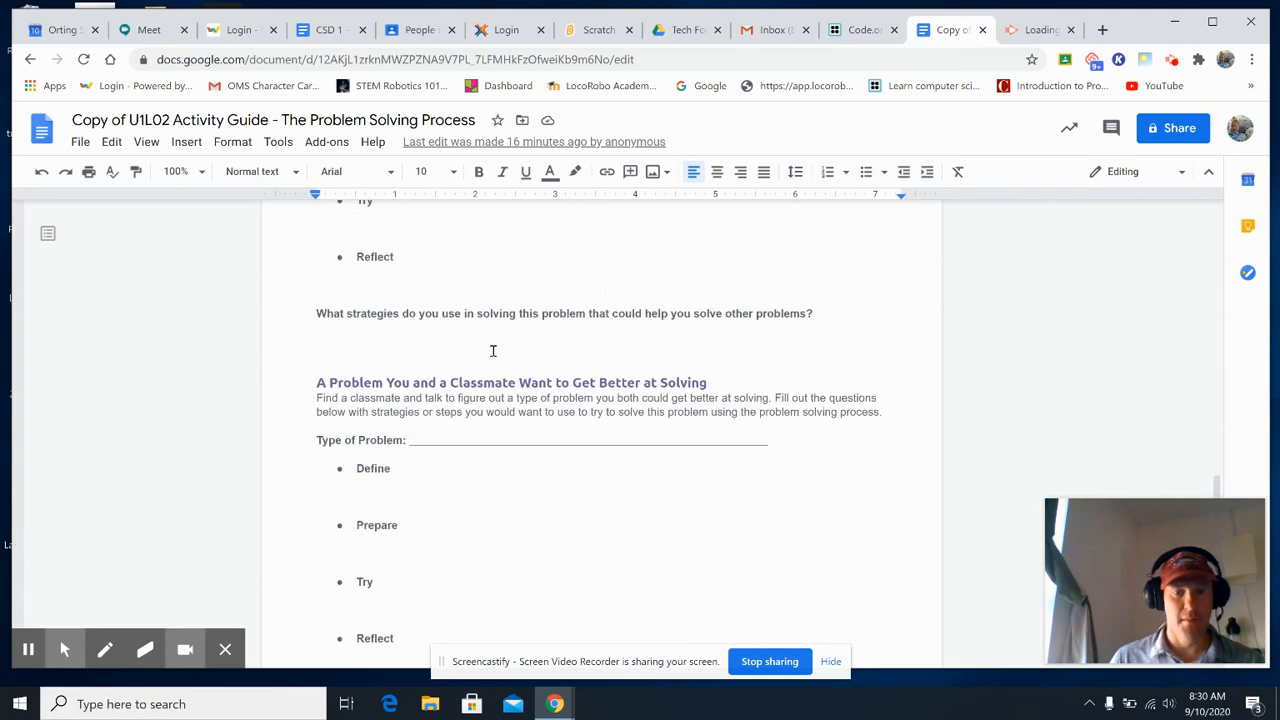
scroll(down, 3)
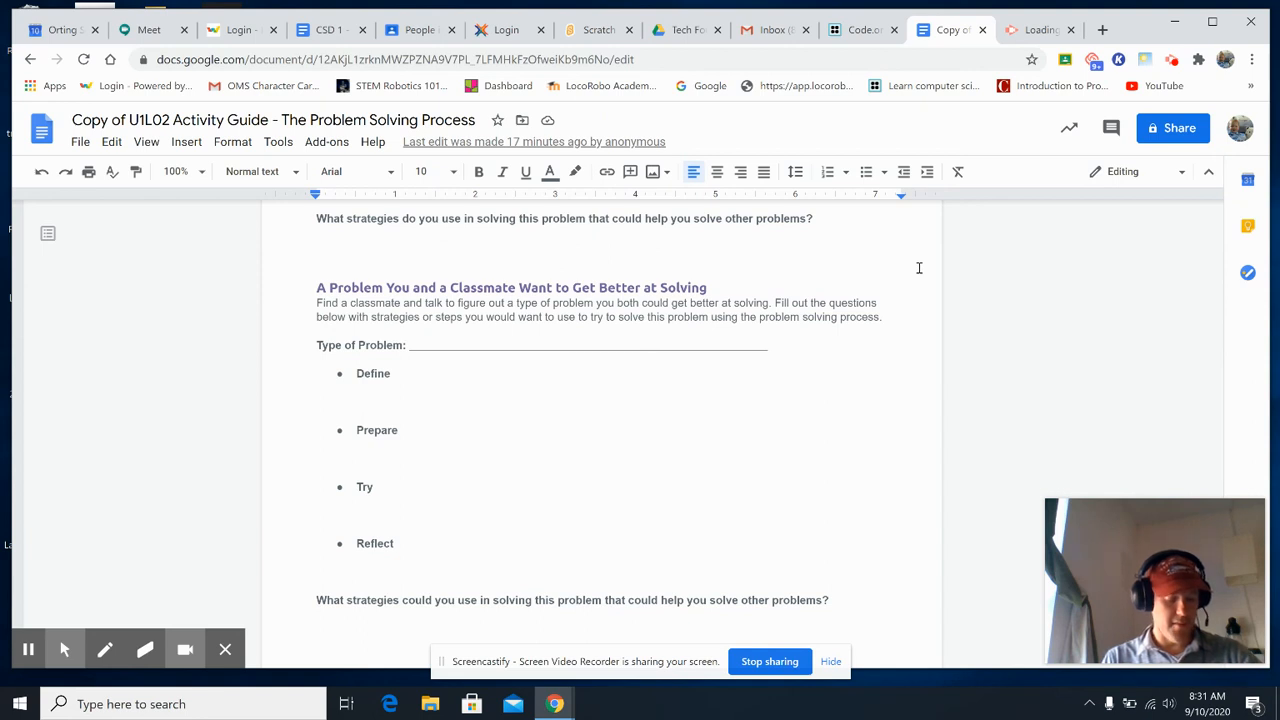
mouse_move(812, 438)
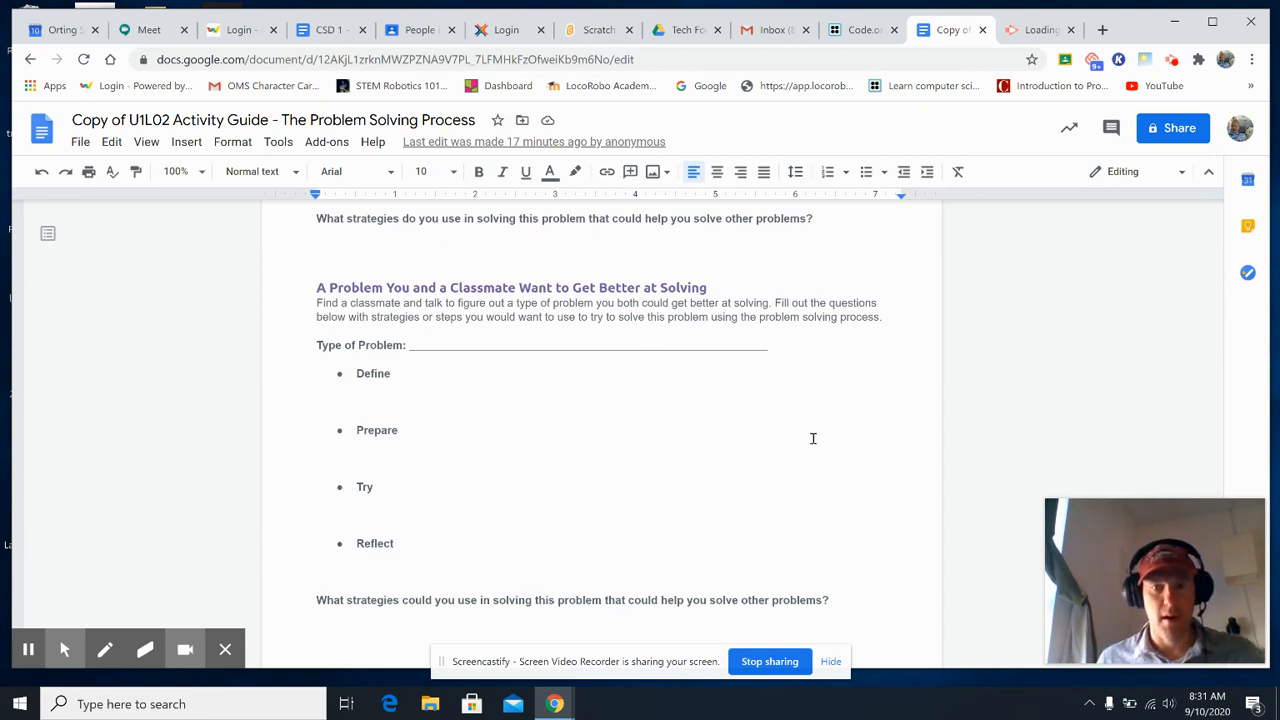